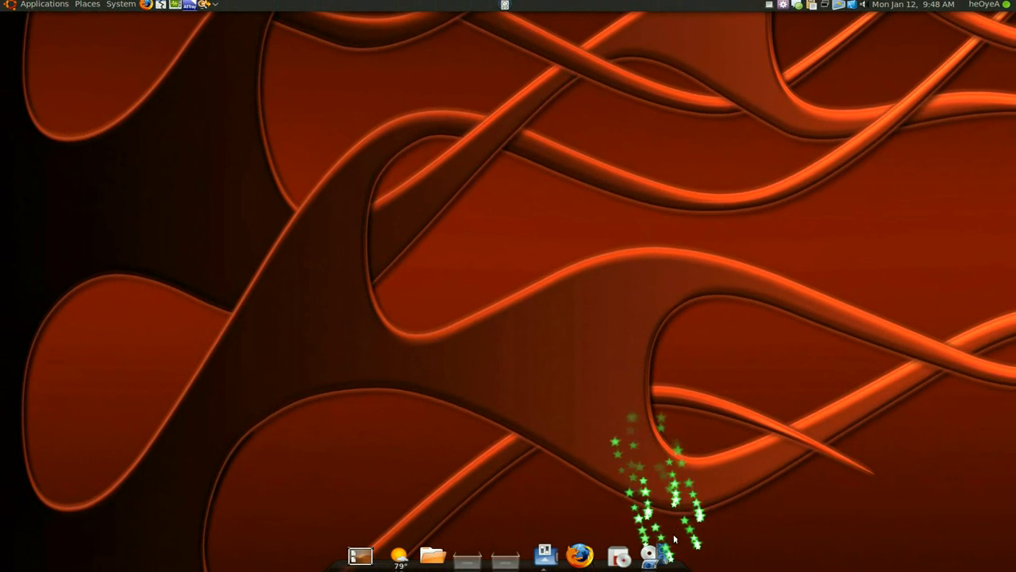
pyautogui.moveTo(659, 556)
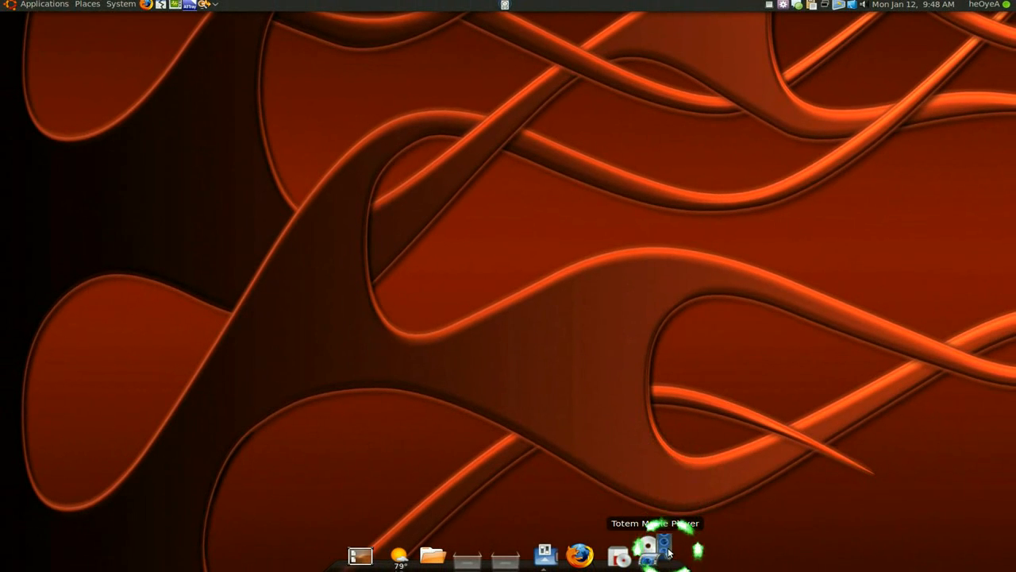
# - Launch Totem Movie Player from the dock, giving an empty player window
pyautogui.click(663, 551)
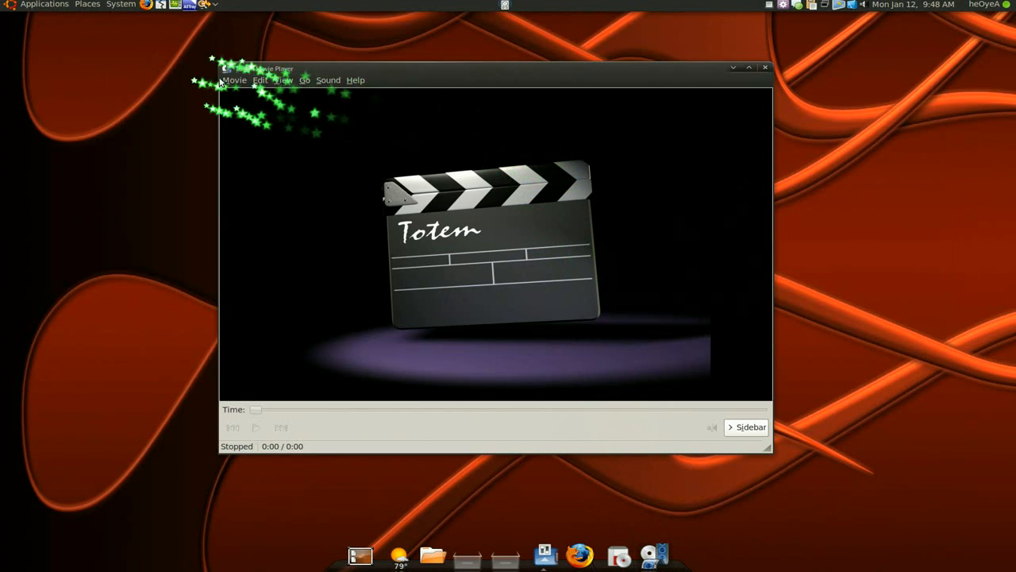
pyautogui.moveTo(173, 7)
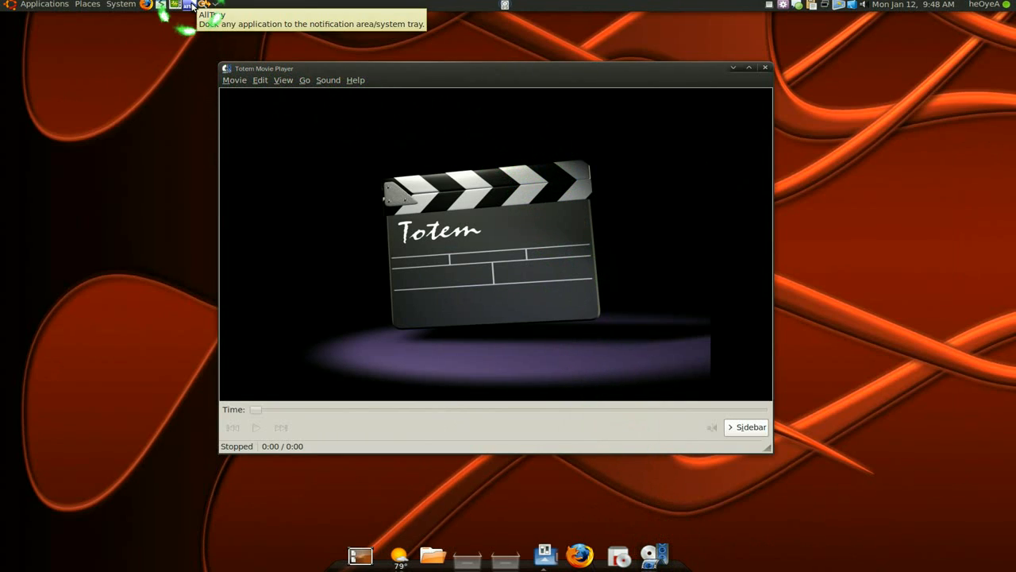
# - Dock the Totem window into the tray with the AllTray launcher, then restore it
pyautogui.click(177, 7)
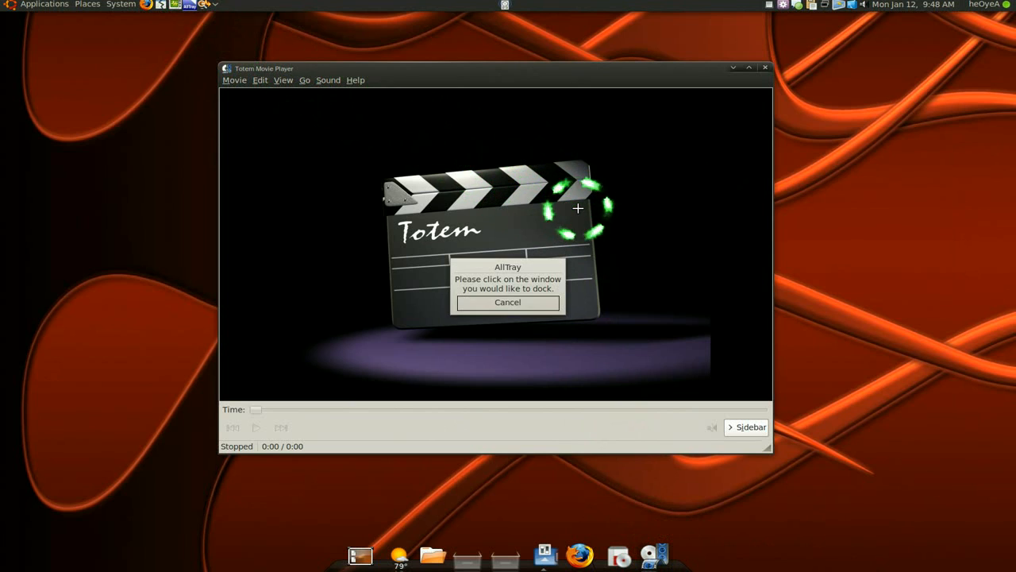
pyautogui.moveTo(607, 182)
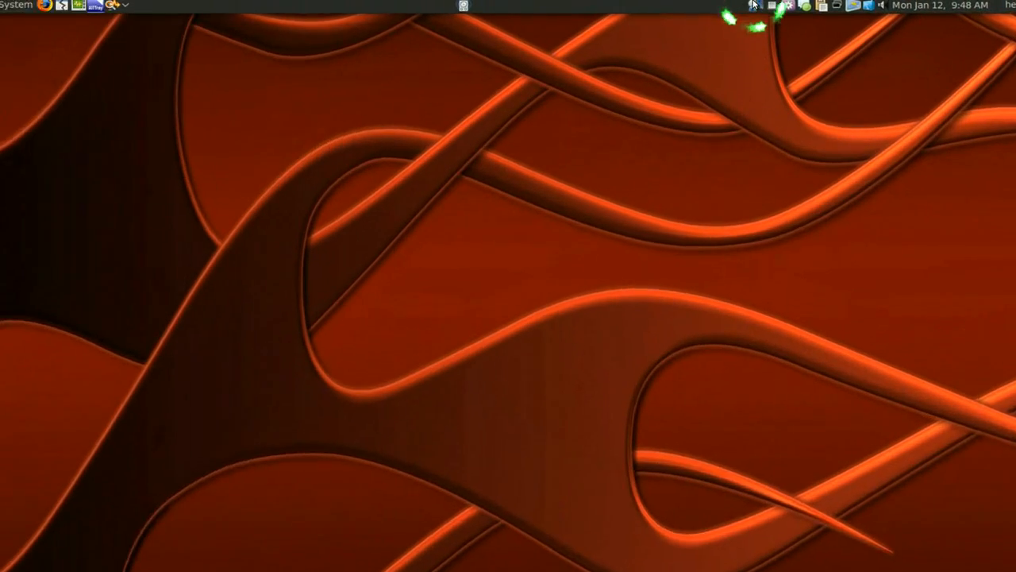
pyautogui.moveTo(752, 10)
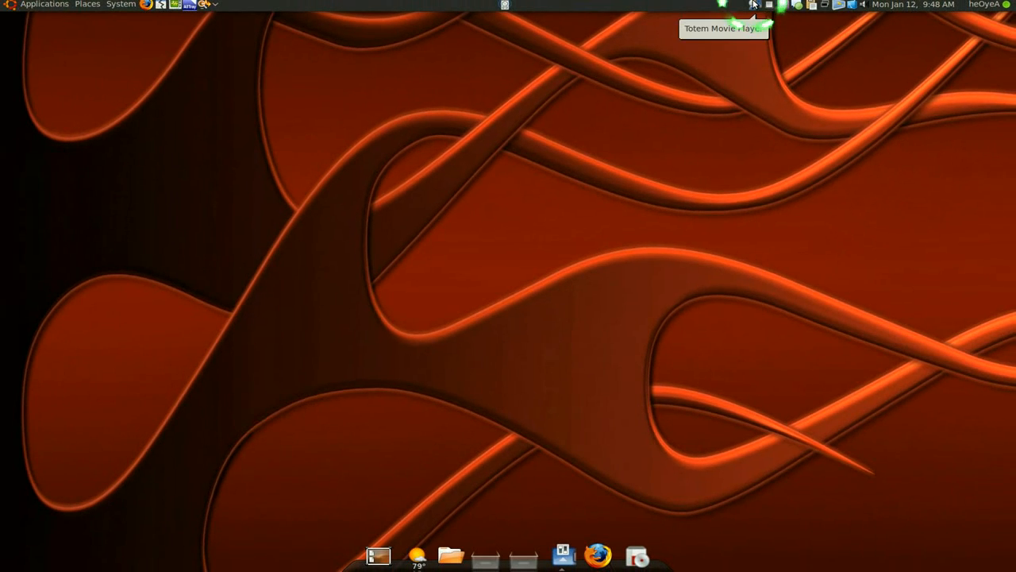
pyautogui.click(754, 4)
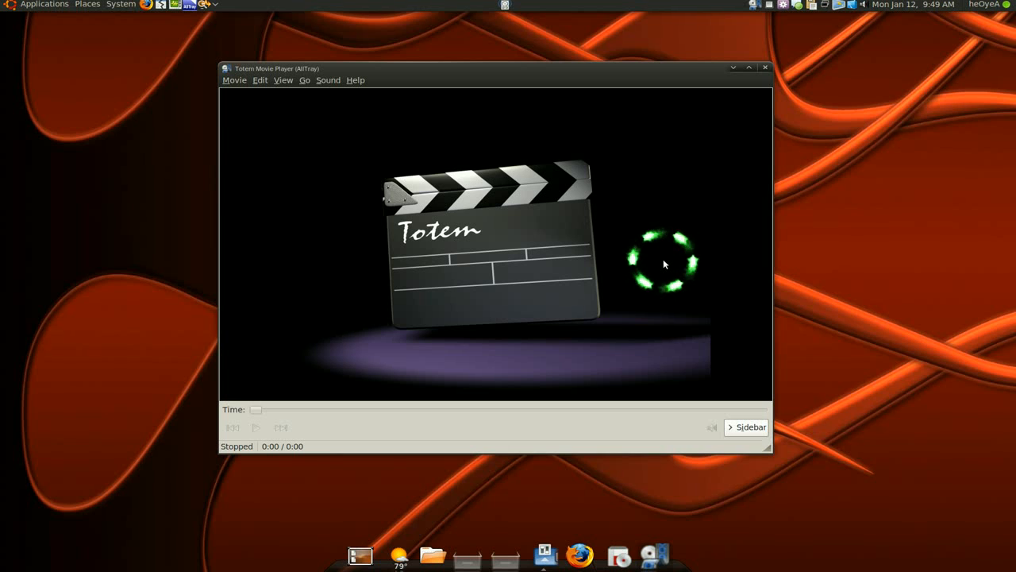
pyautogui.moveTo(867, 221)
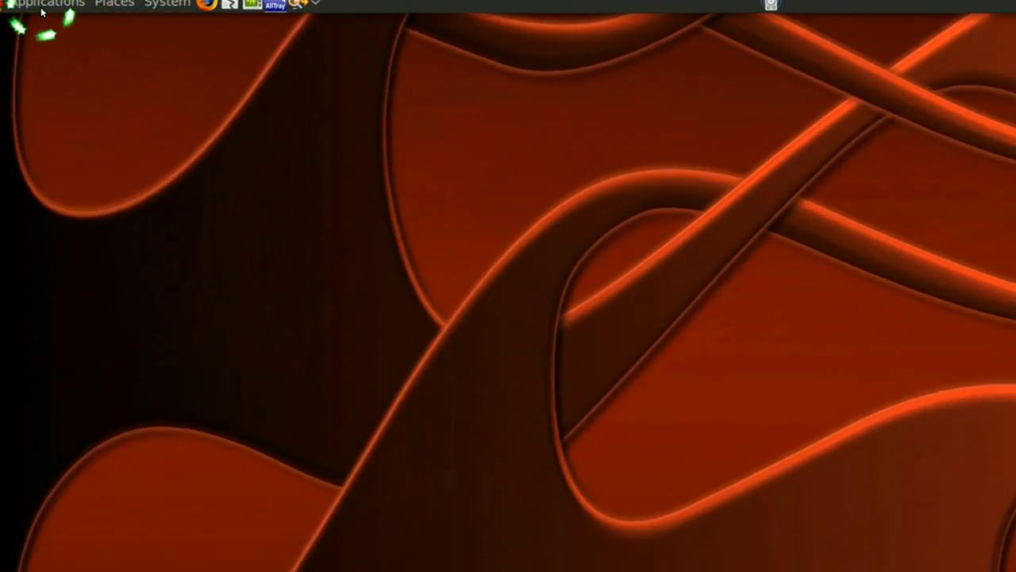
# - Show the Applications > Accessories submenu listing AllTray
pyautogui.click(40, 6)
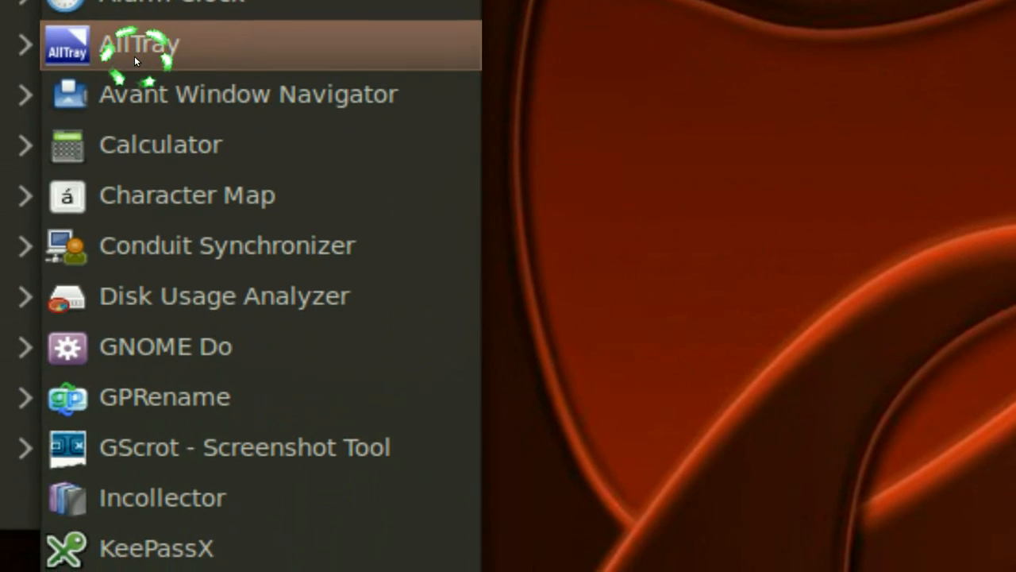